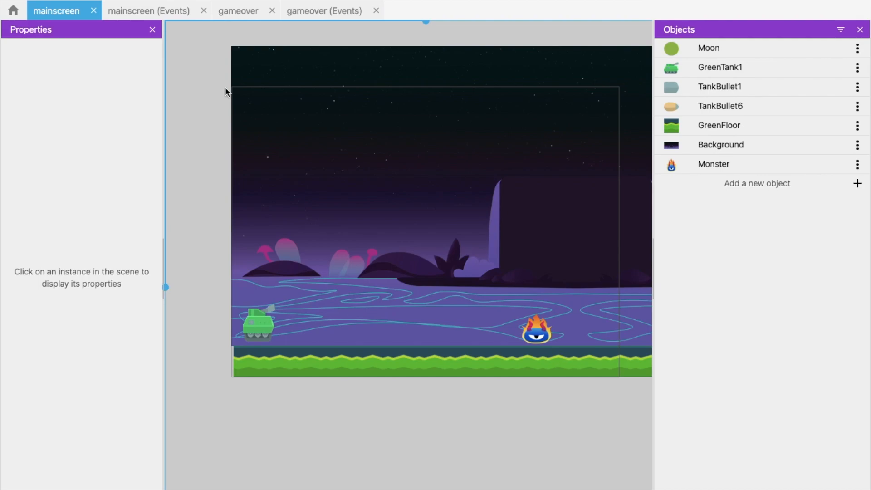
{"action": "left_click", "coordinate": [425, 21]}
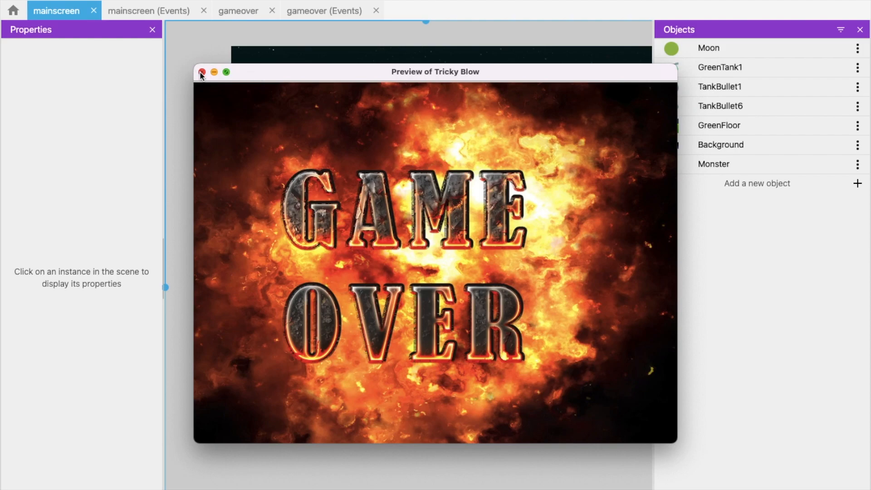
{"action": "left_click", "coordinate": [201, 72]}
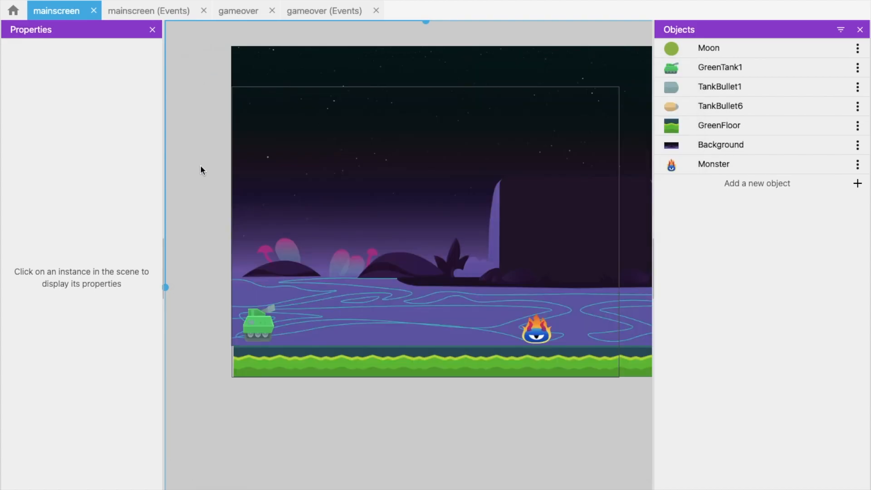